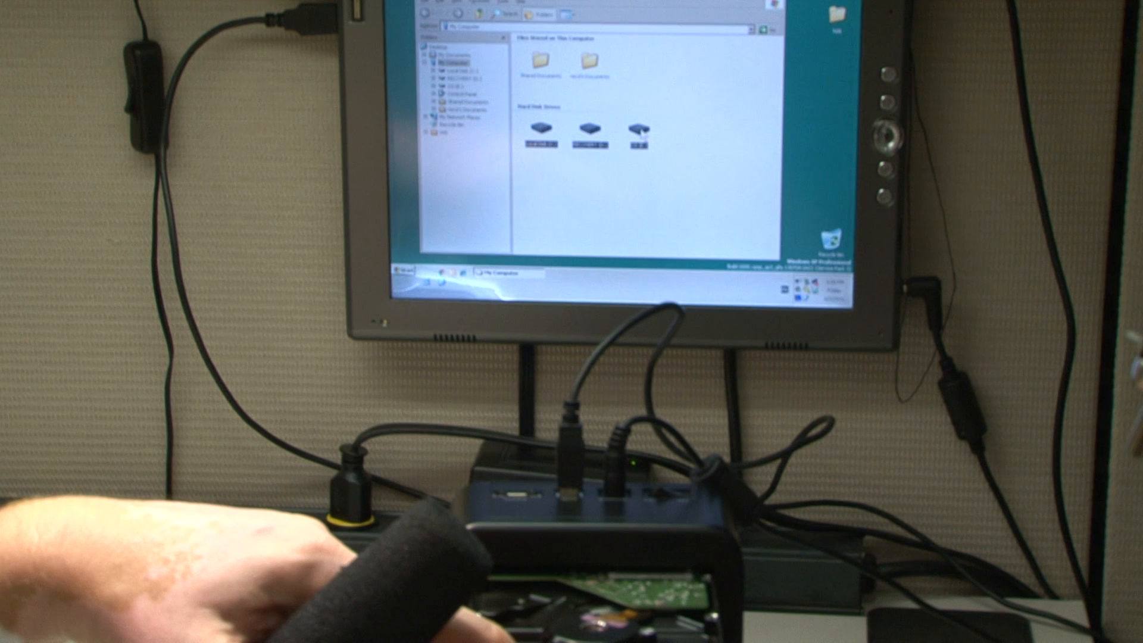
Show the context menu over the My Computer drive list area
right_click(635, 130)
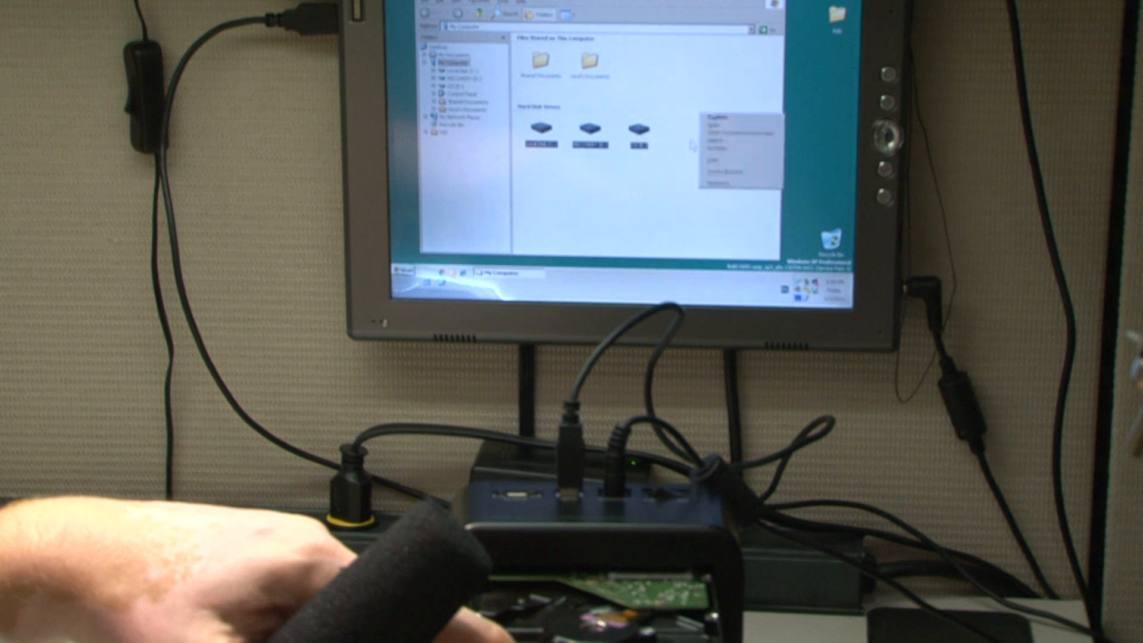